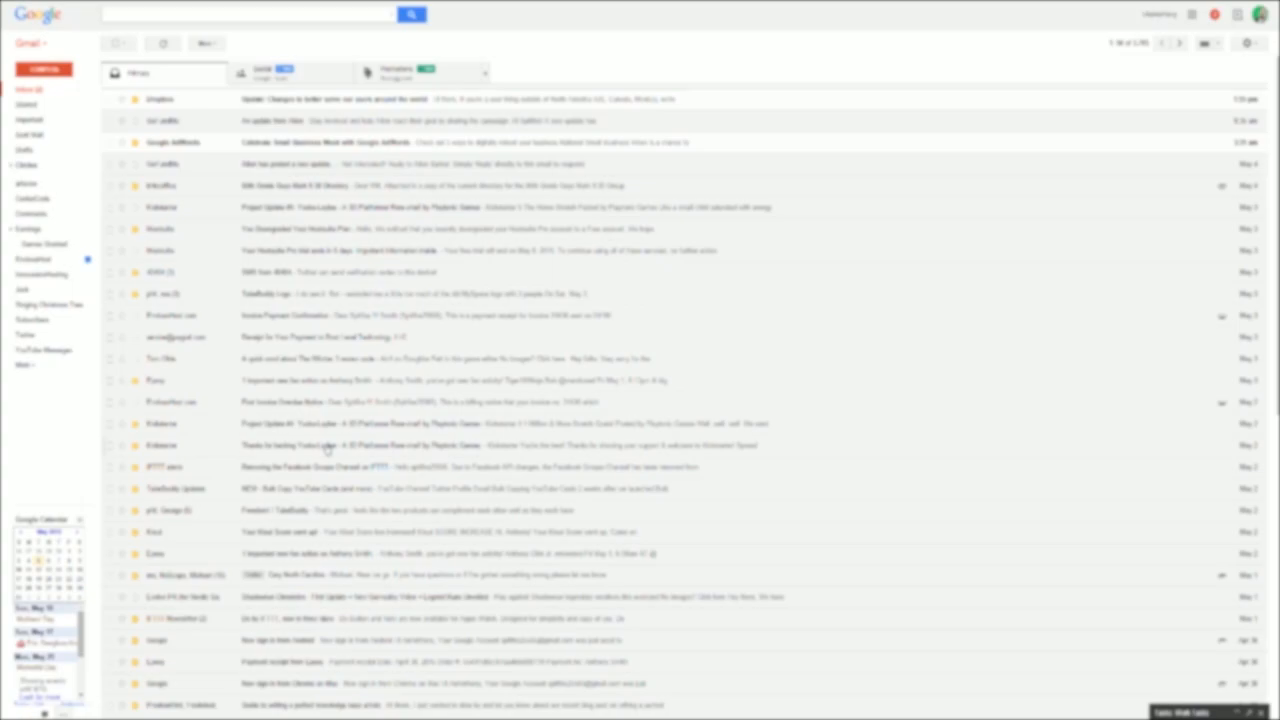
pyautogui.moveTo(1061, 467)
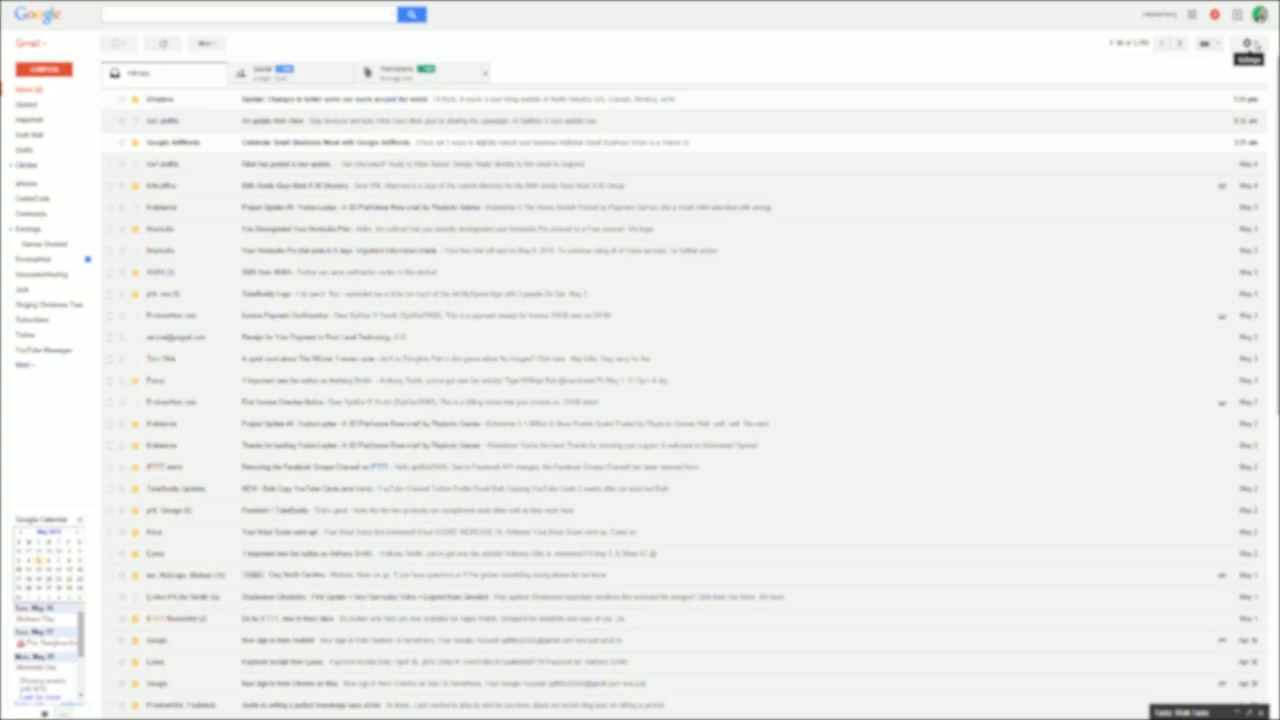
# Step: Search Gmail Labs for 'cann' and confirm Canned Responses is enabled
pyautogui.click(1217, 89)
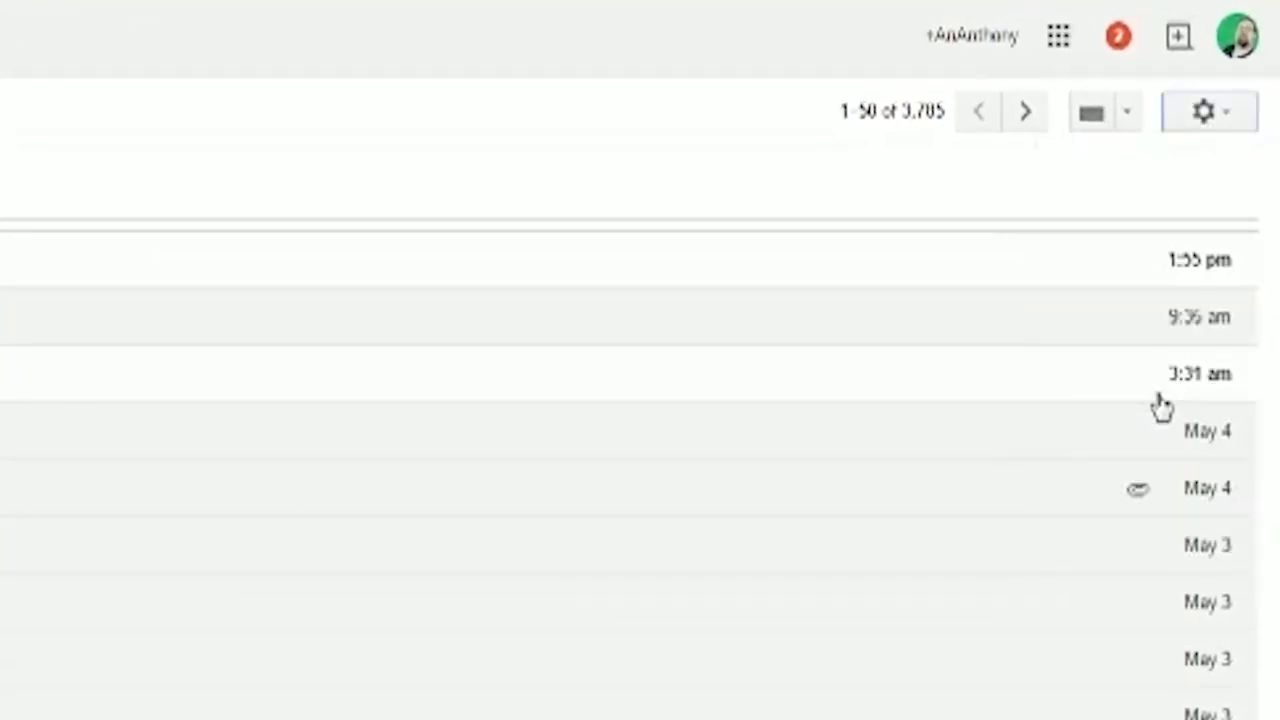
pyautogui.click(1203, 111)
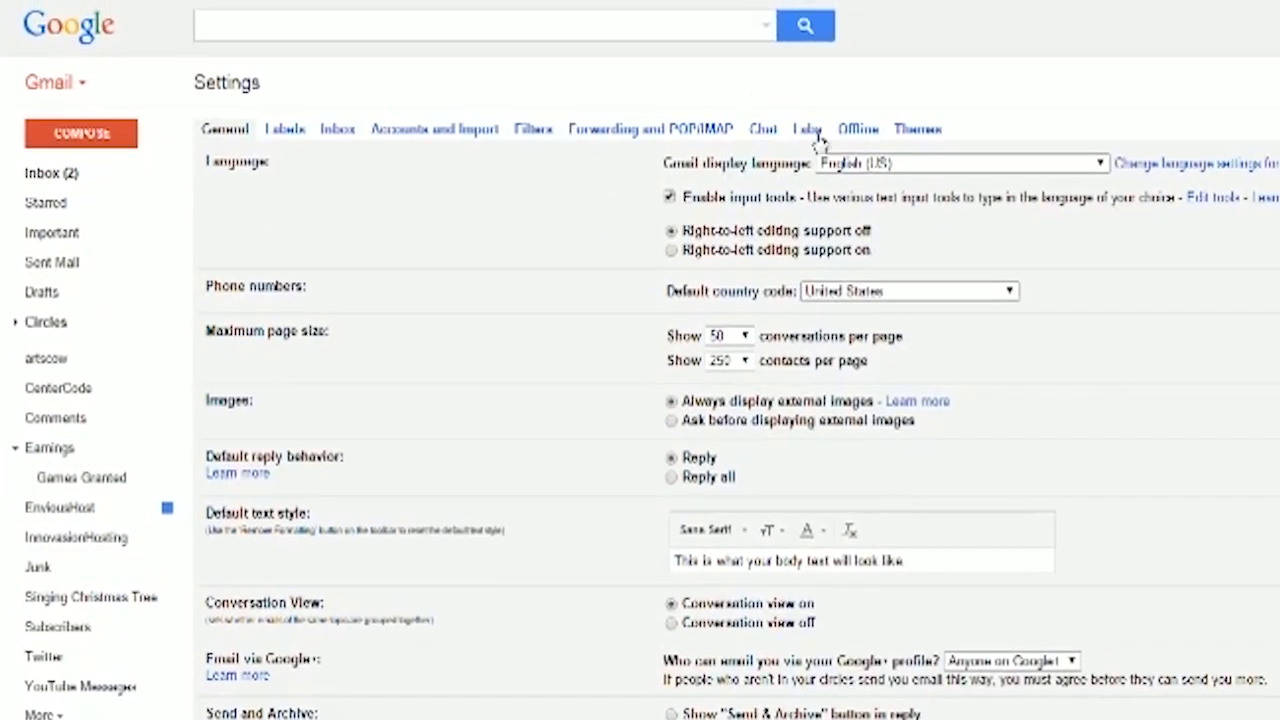
pyautogui.click(805, 128)
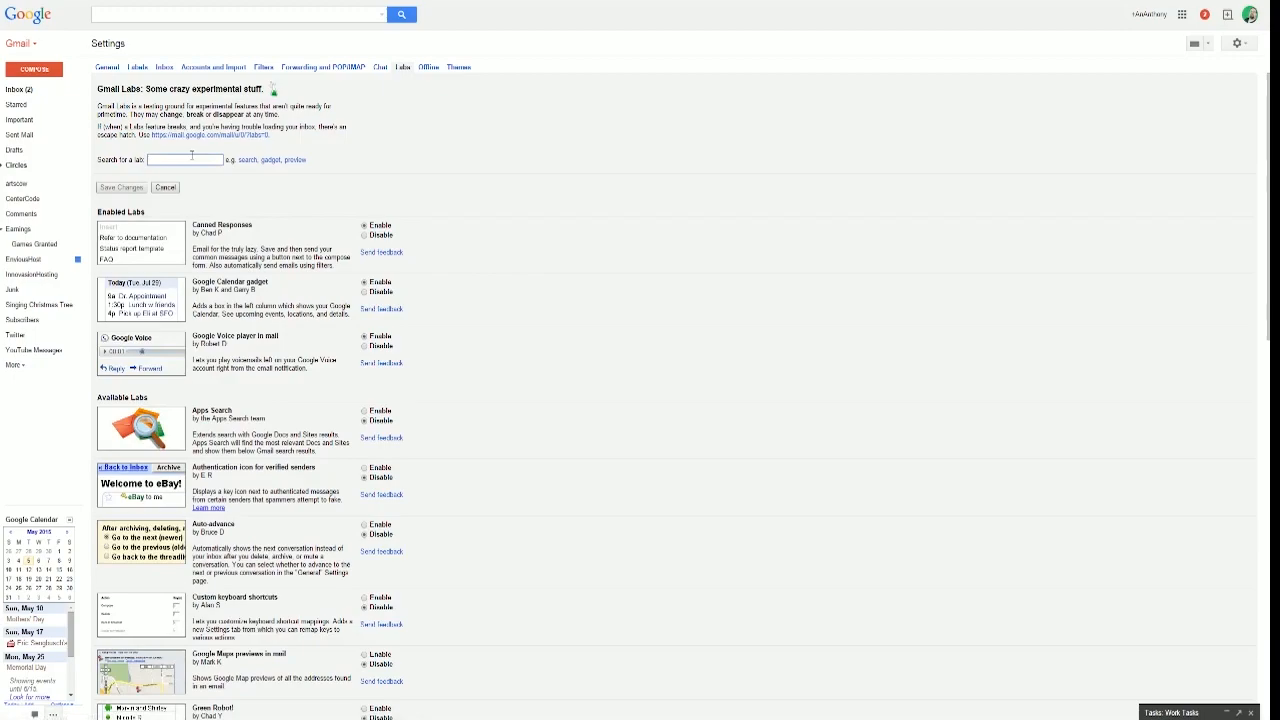
pyautogui.write('cann')
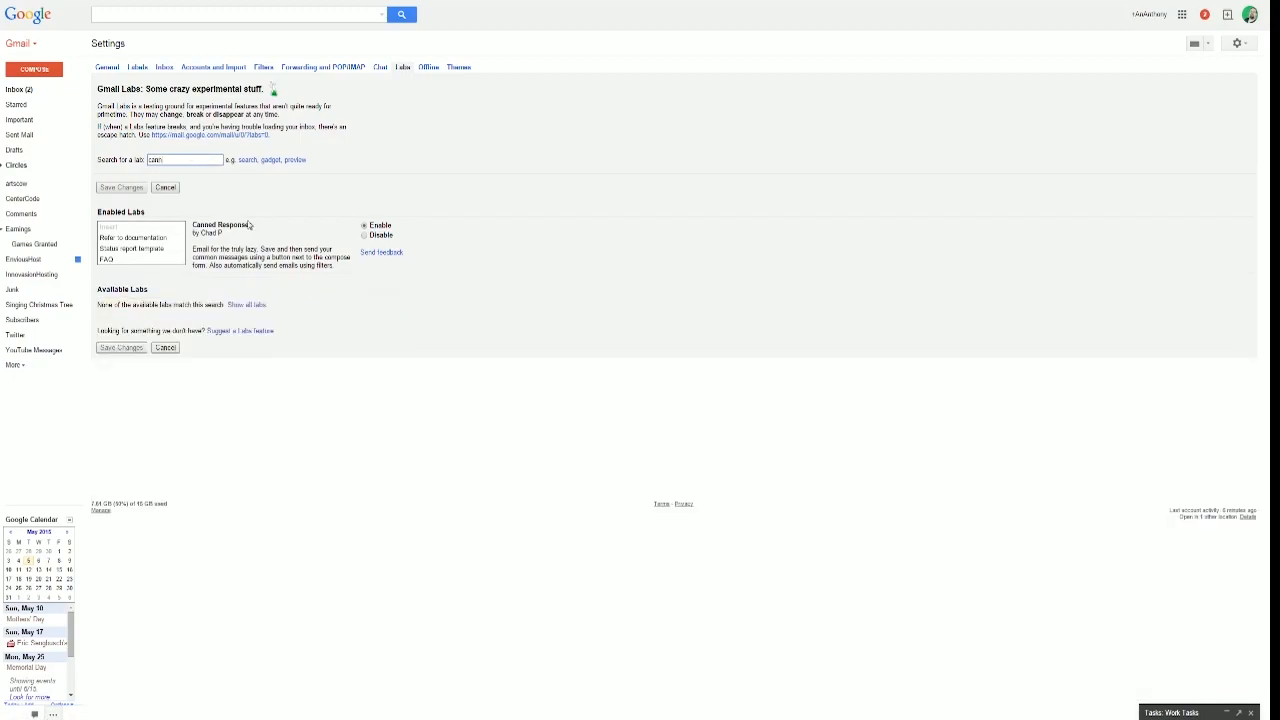
pyautogui.click(34, 69)
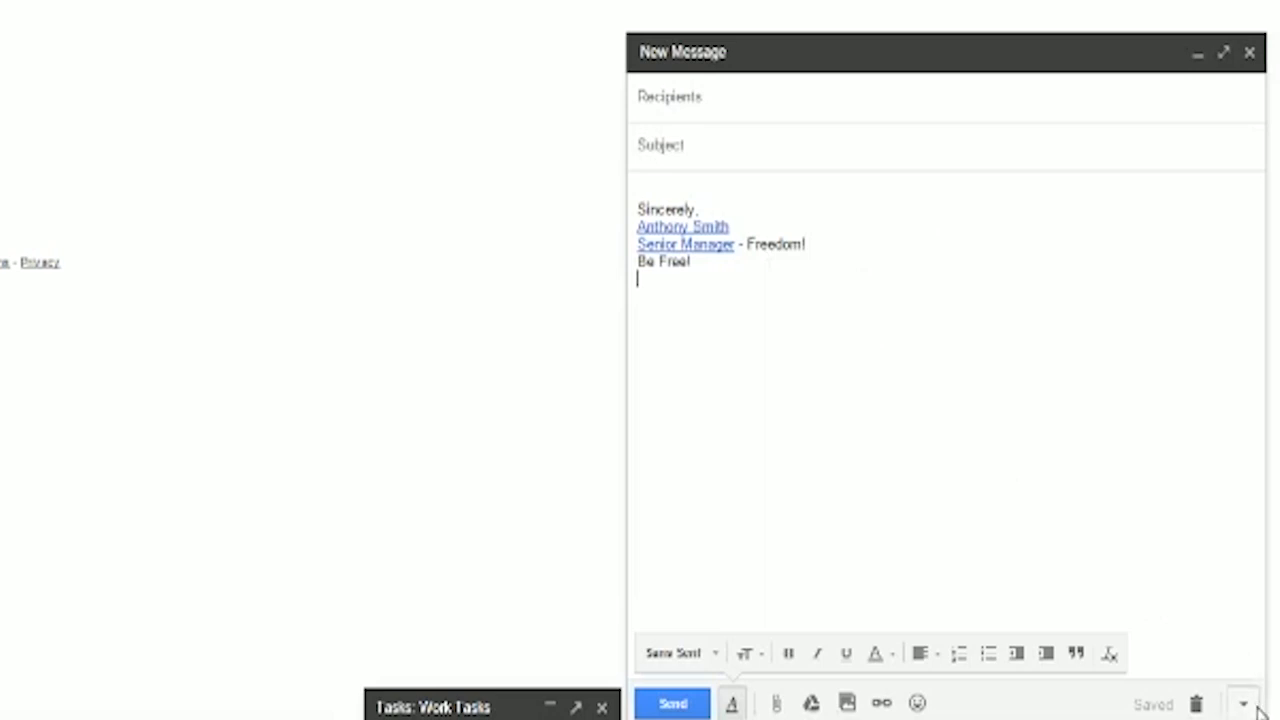
# Step: Show the new message's More options menu listing saved canned responses
pyautogui.click(1244, 704)
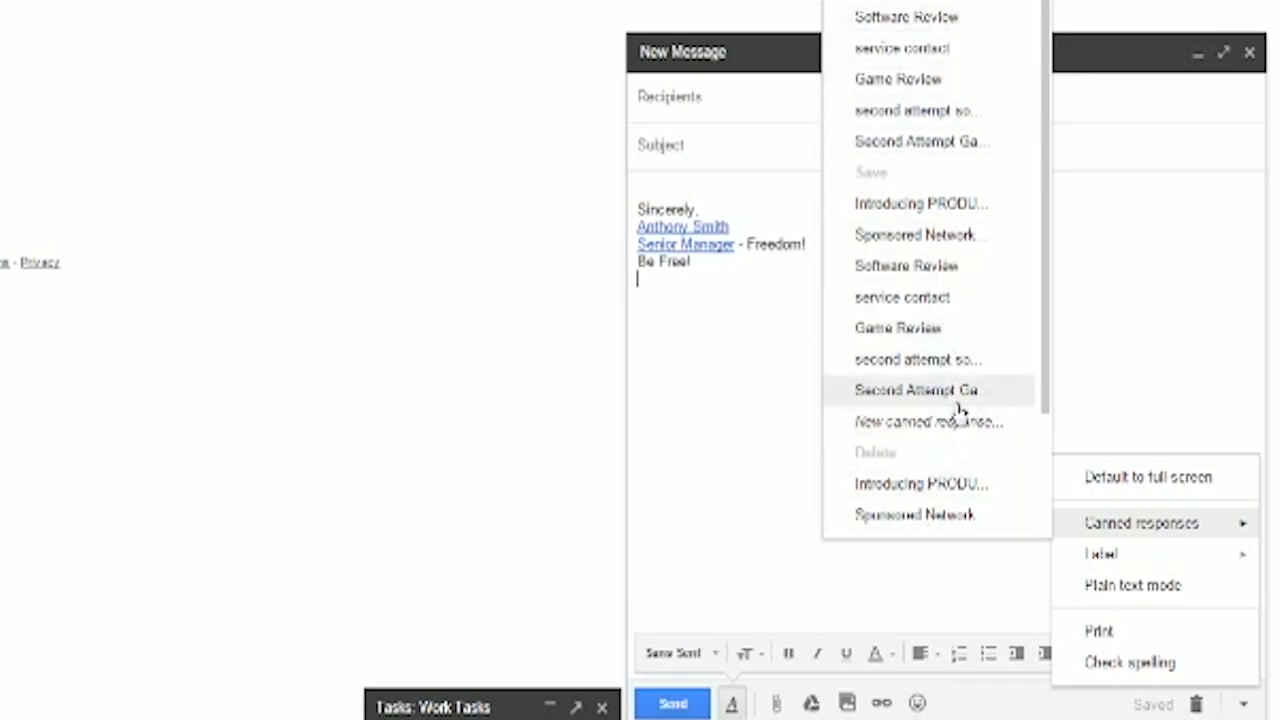
pyautogui.moveTo(906, 265)
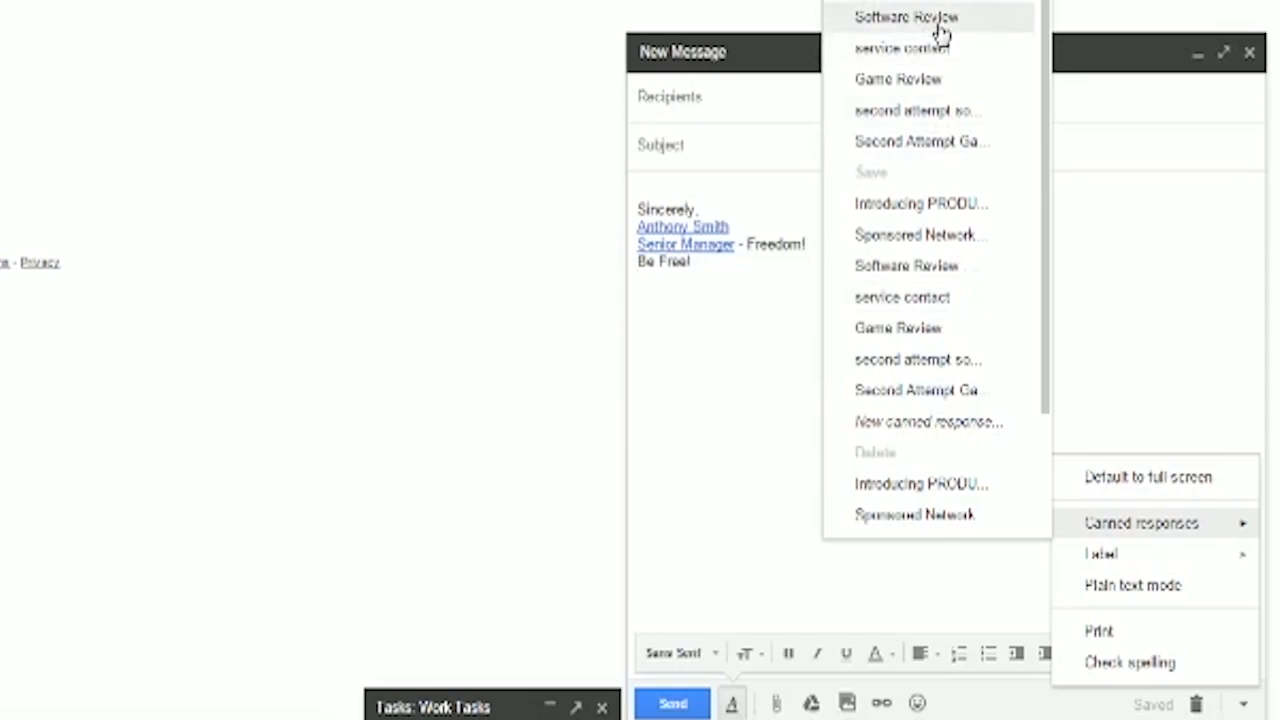
# Step: Insert the Software Review canned response and delete the signature and Hello lines
pyautogui.click(906, 17)
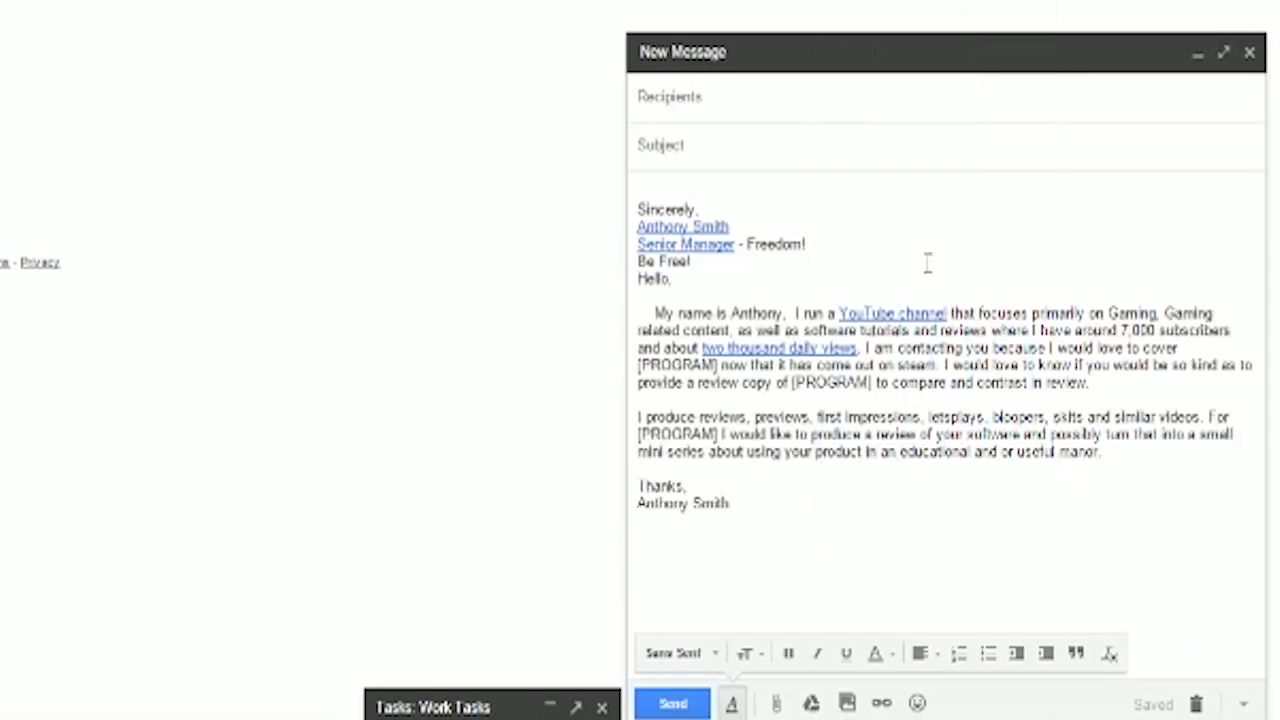
pyautogui.moveTo(637, 208); pyautogui.dragTo(672, 278)
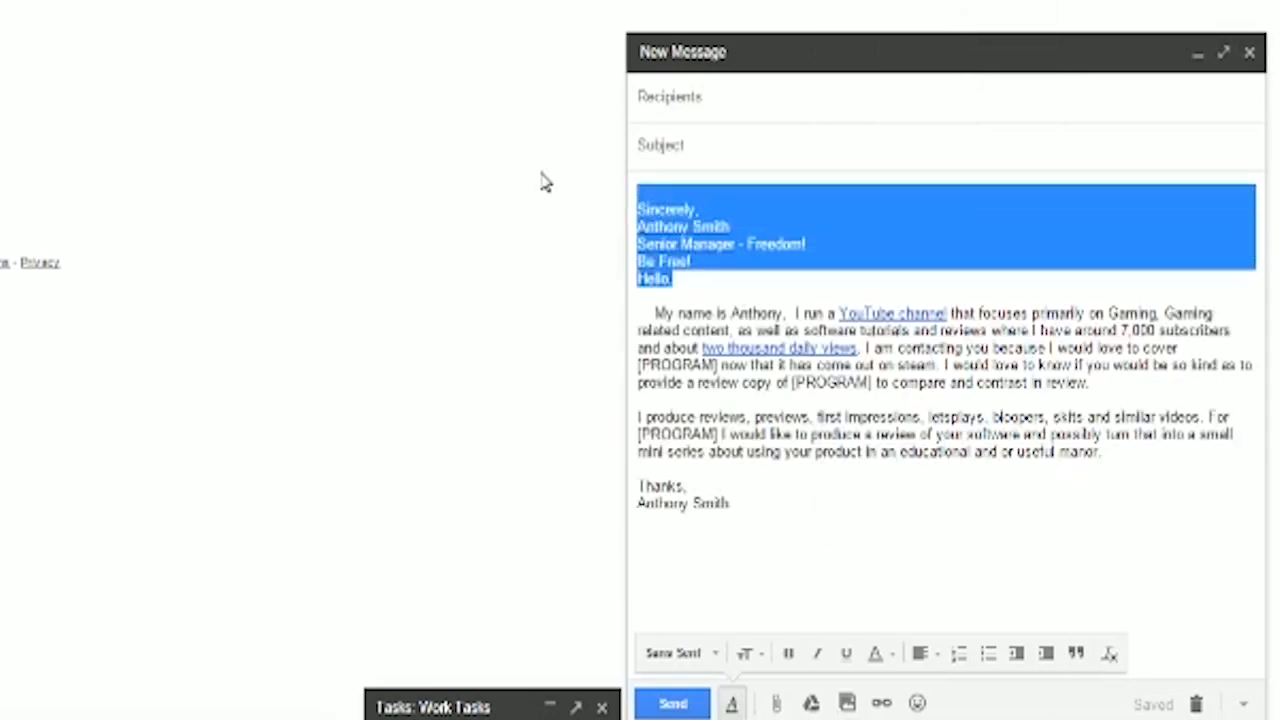
pyautogui.press('Delete')
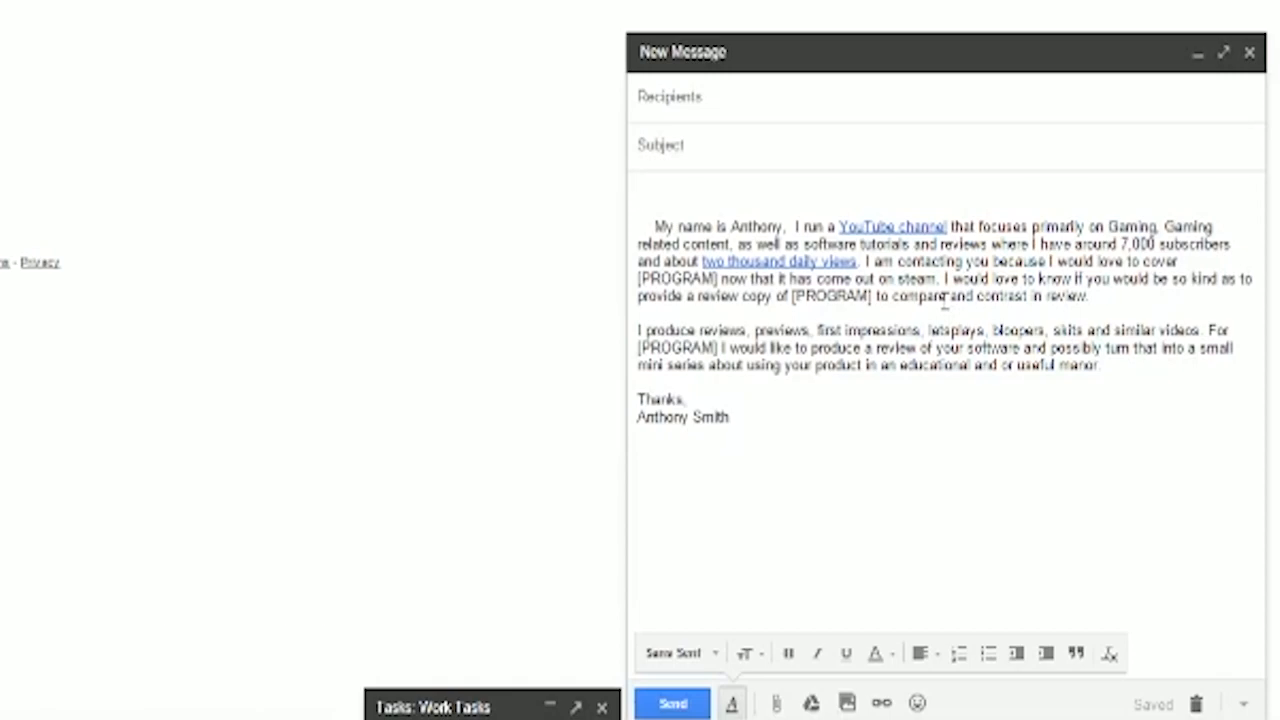
pyautogui.click(640, 192)
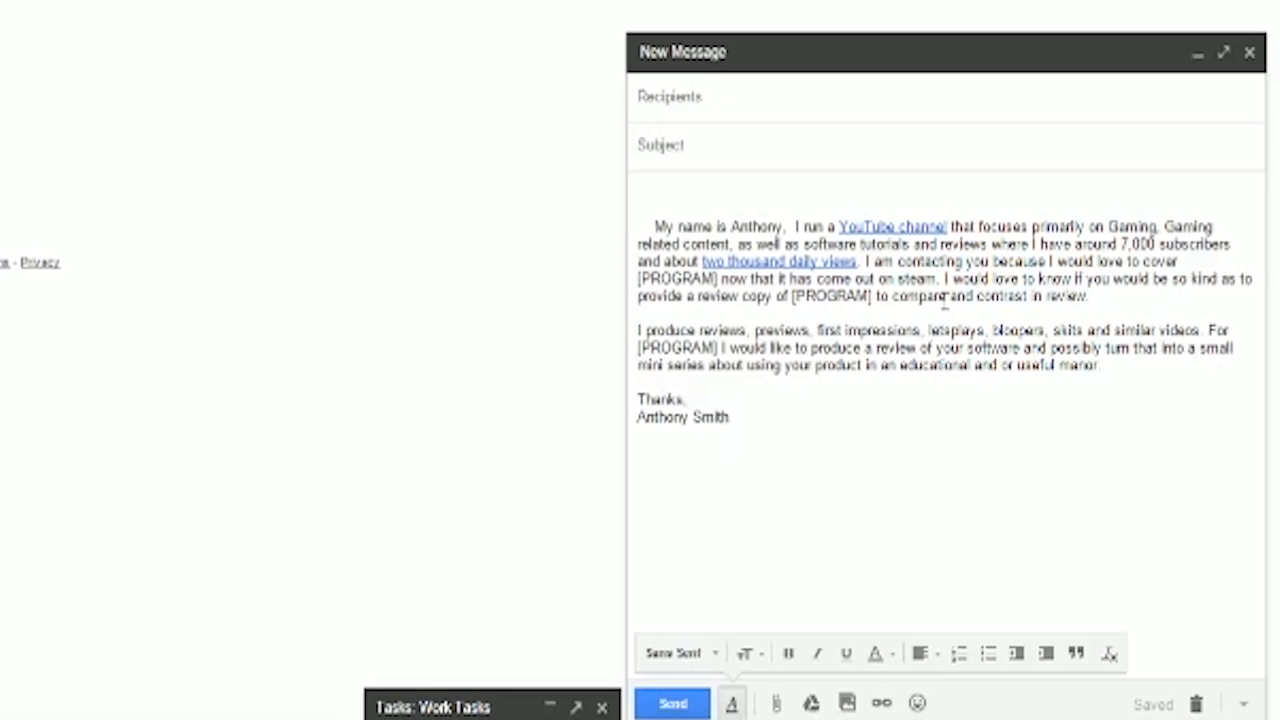
pyautogui.click(640, 192)
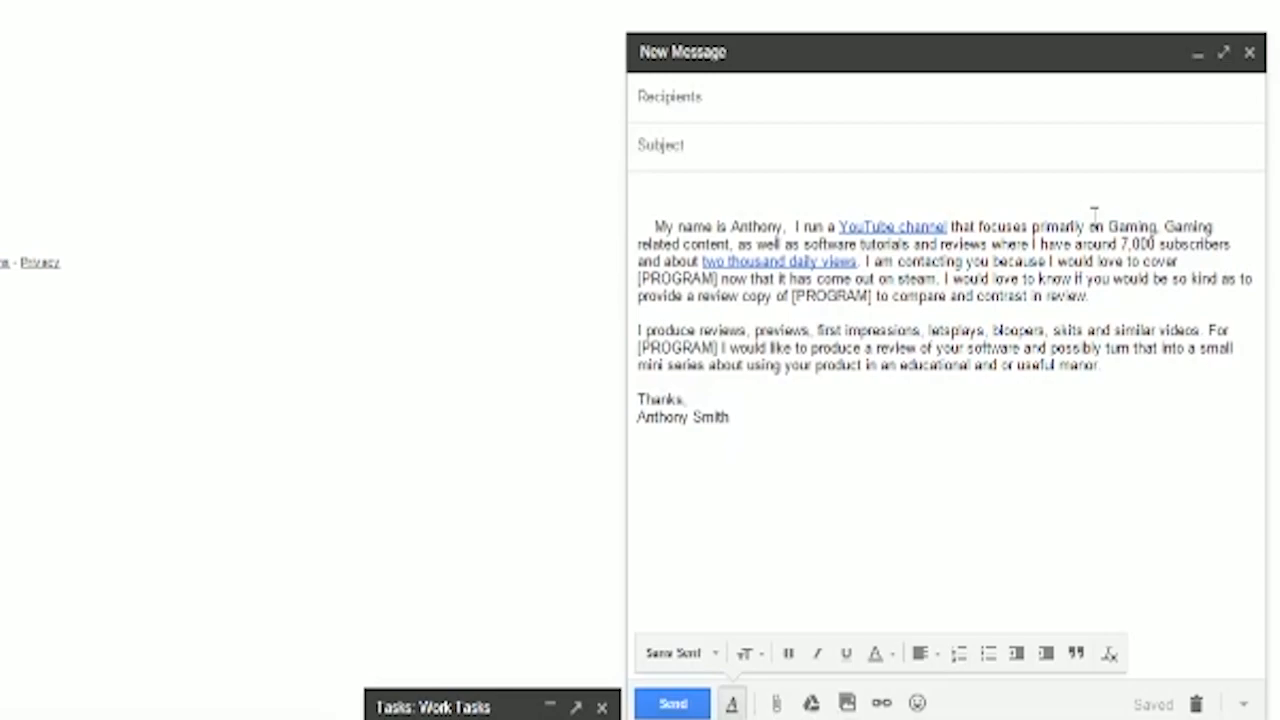
# Step: Replace the letter with the Second Attempt Game canned response
pyautogui.click(638, 192)
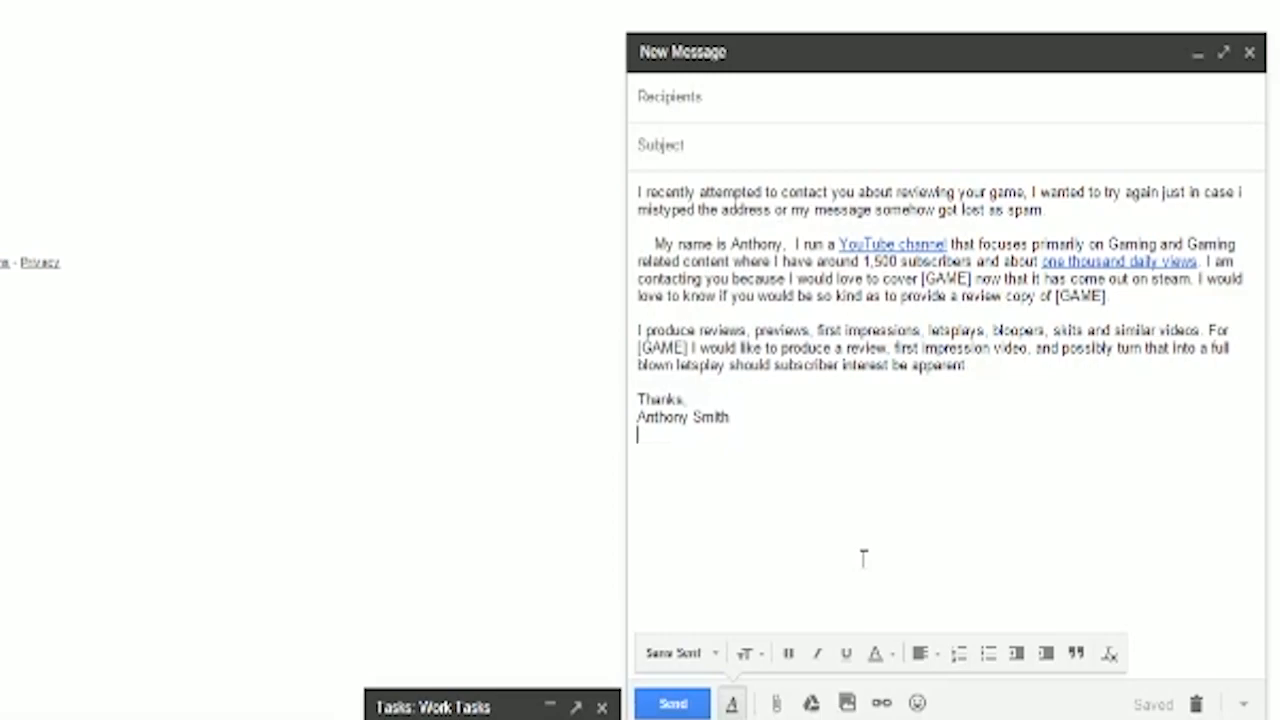
pyautogui.press('backspace')
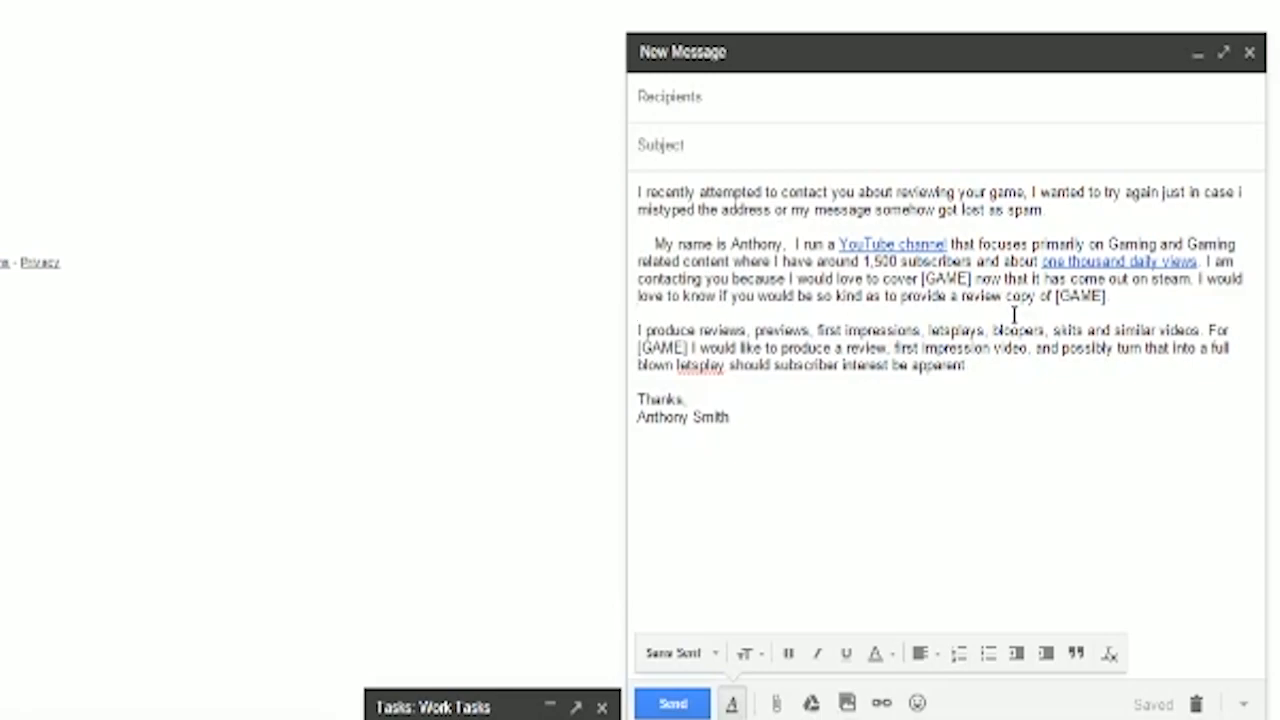
pyautogui.click(637, 312)
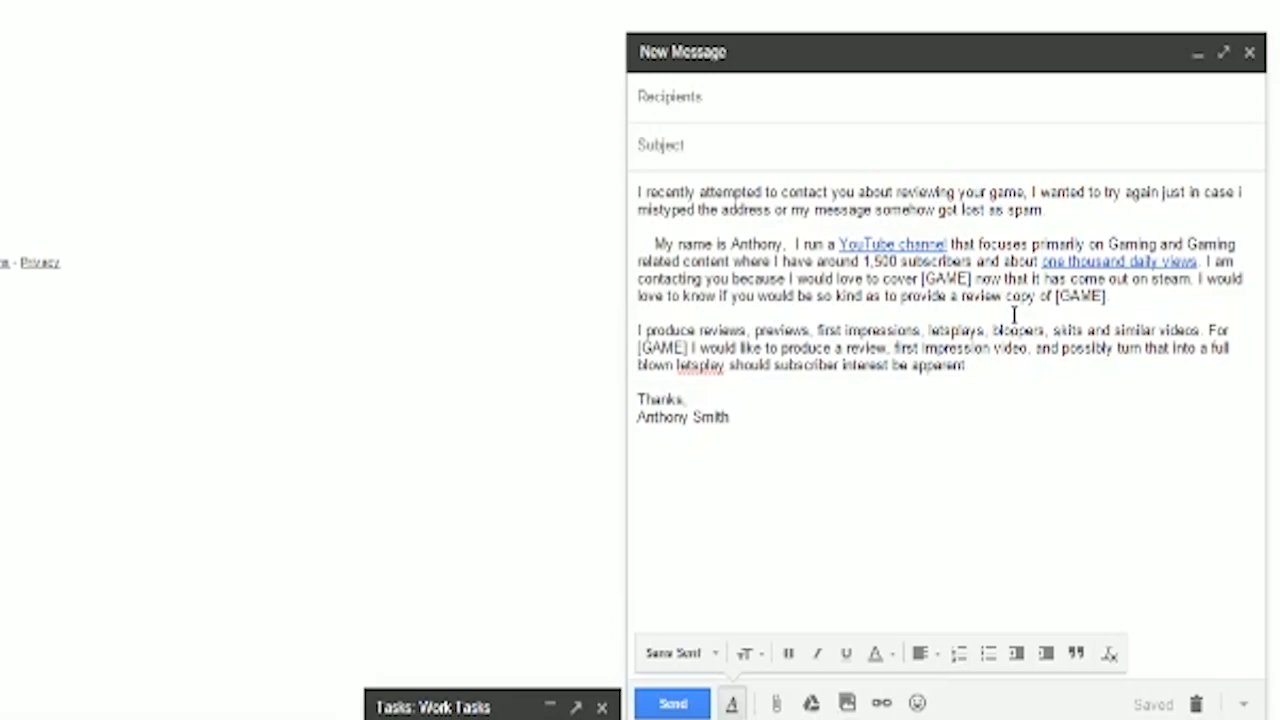
pyautogui.click(638, 313)
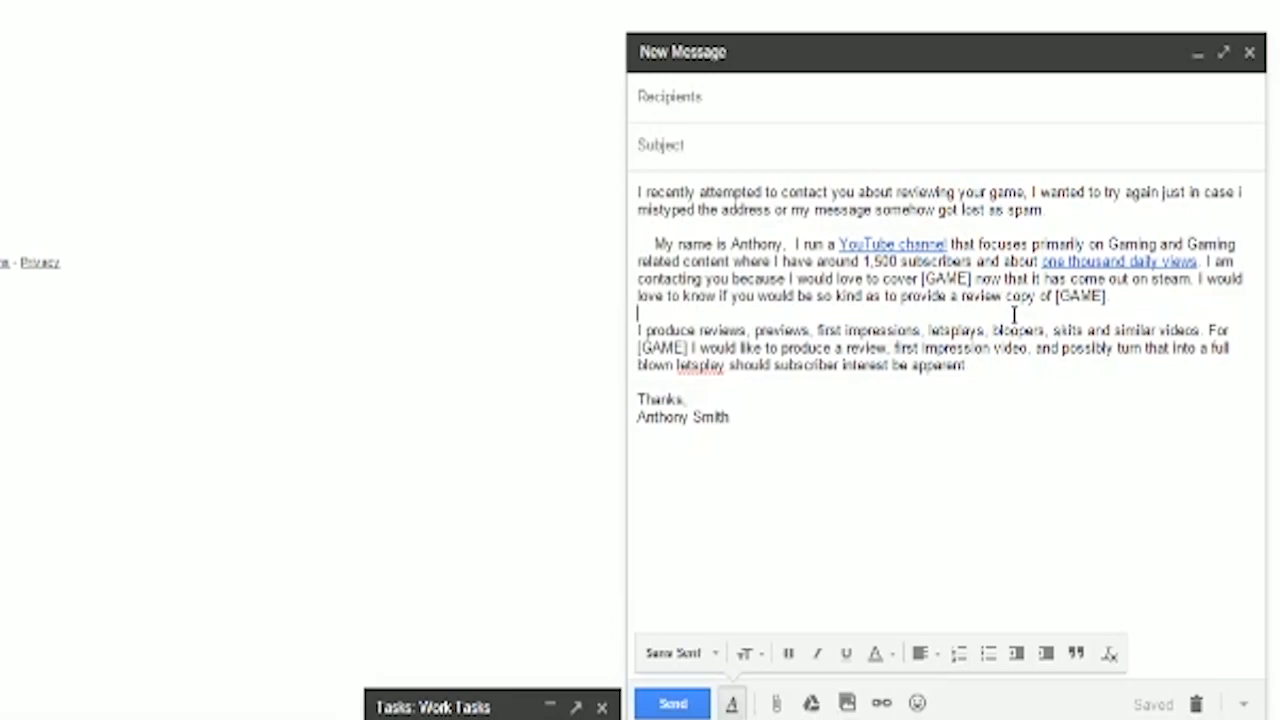